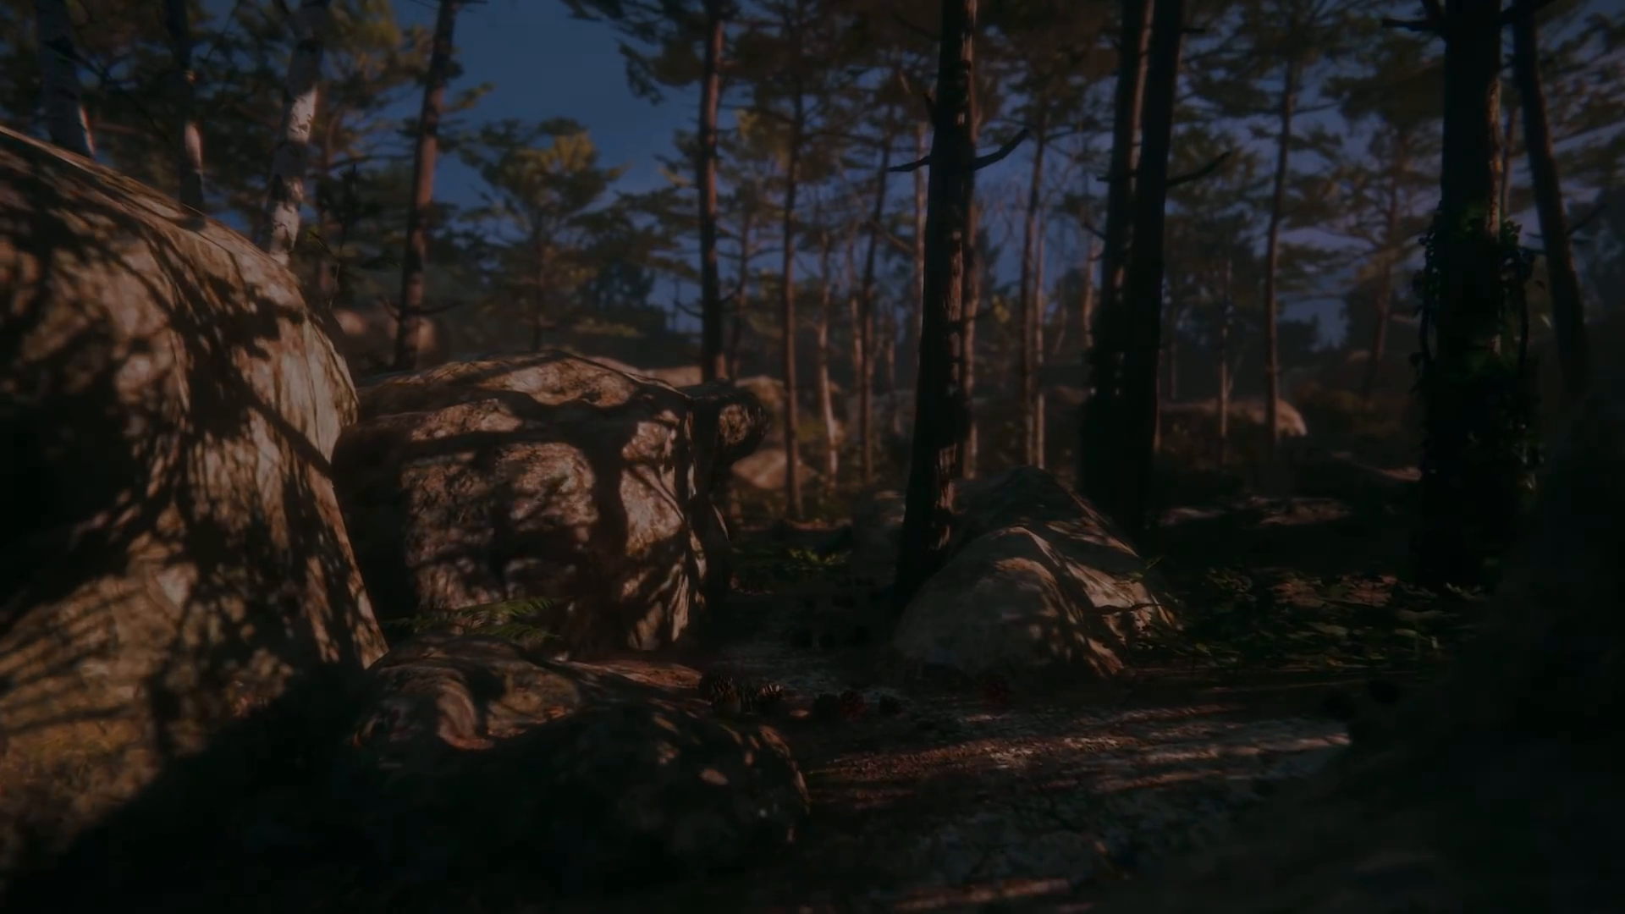
# Bring up the Delighting Tool from the Window menu with the WallEnd textures as inputs.
pyautogui.click(373, 7)
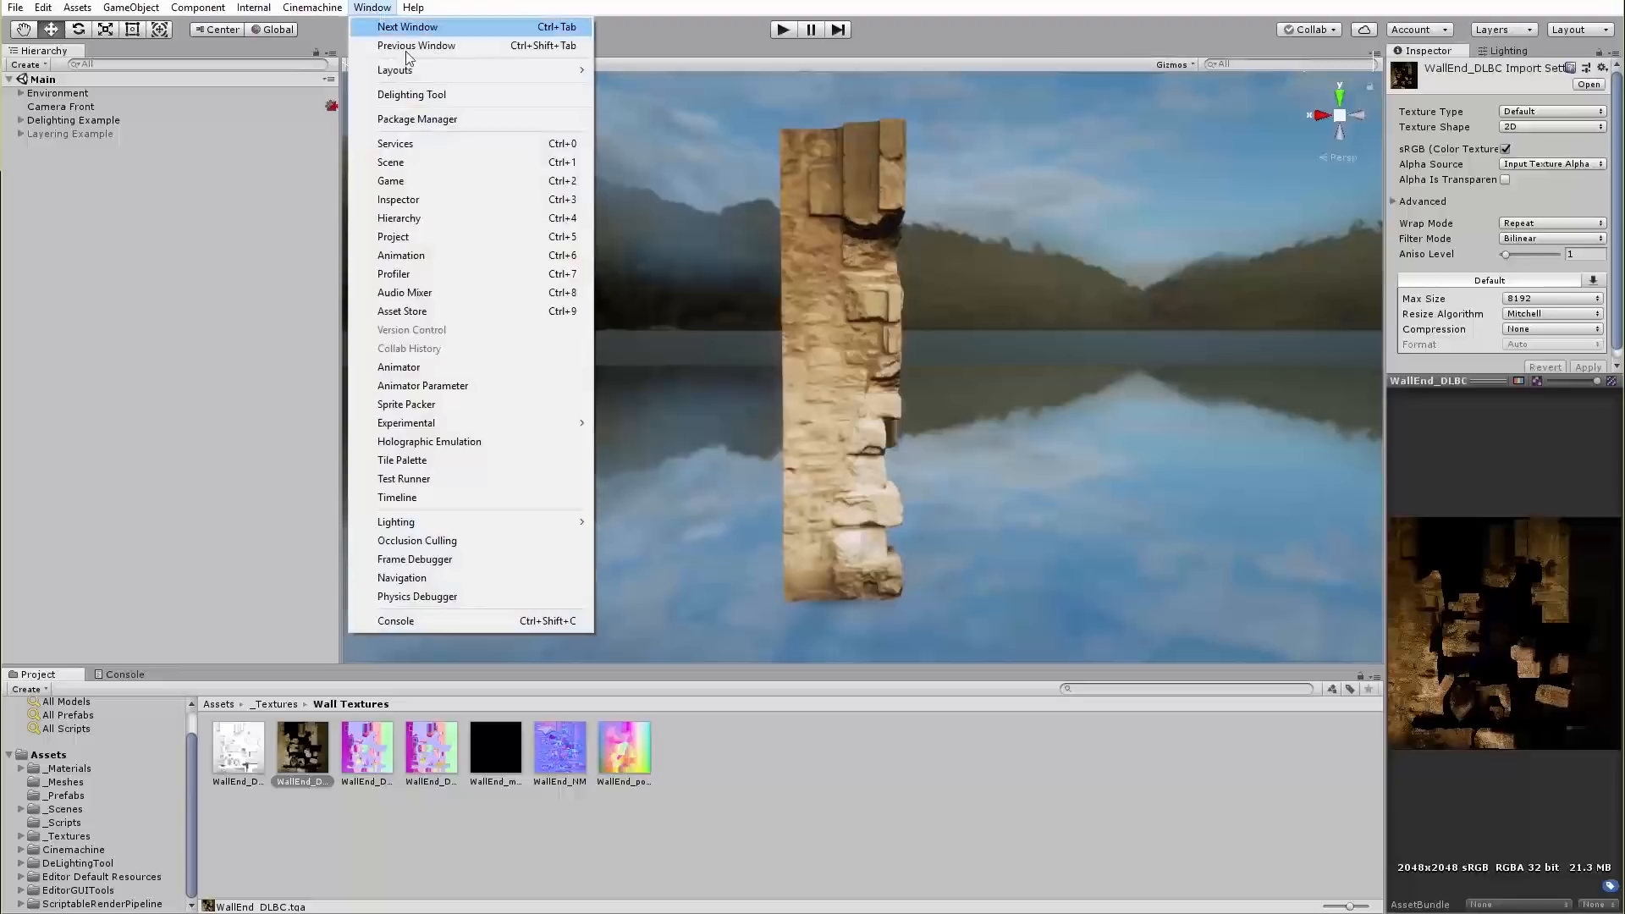
pyautogui.click(410, 95)
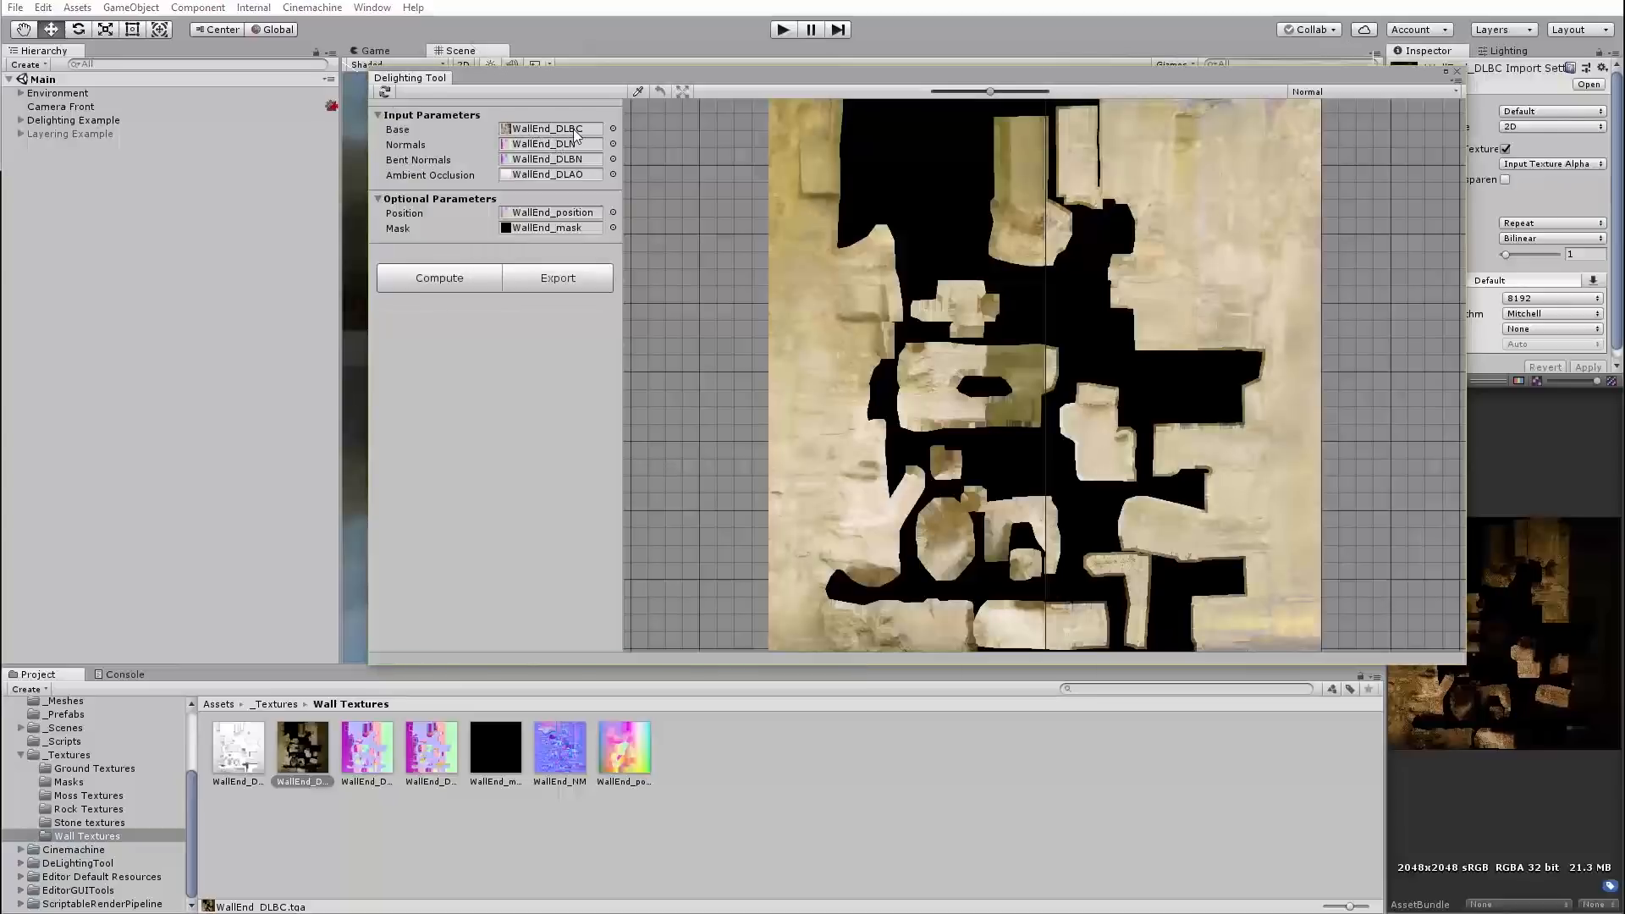
# Close the Delighting Tool to return to the WallEnd_DLBC texture preview.
pyautogui.click(782, 28)
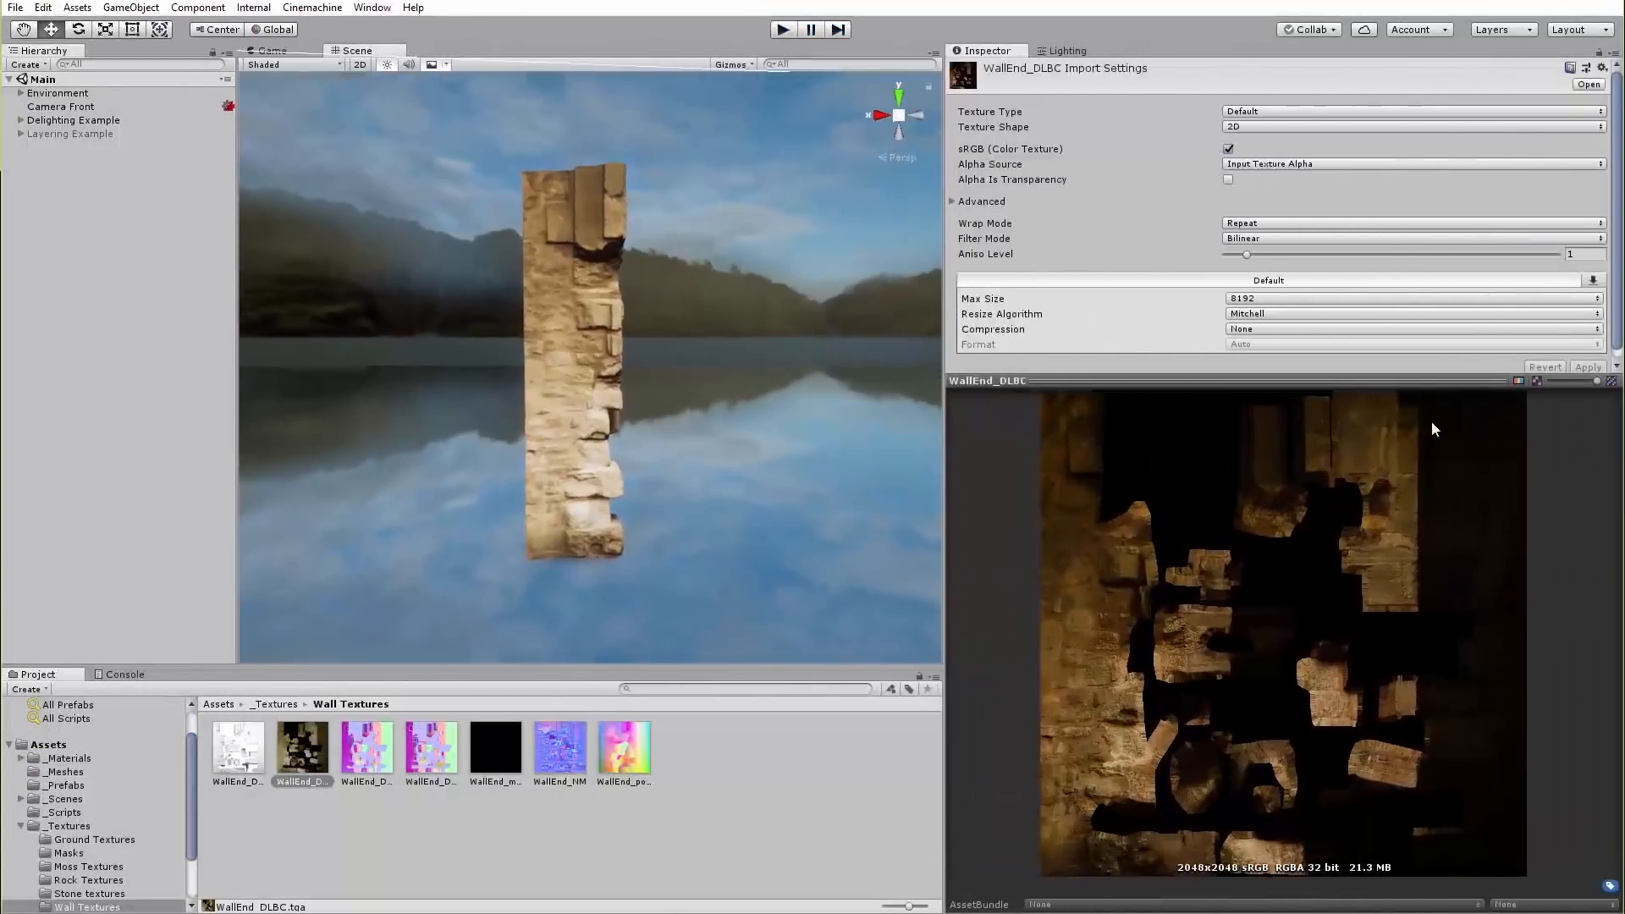
pyautogui.moveTo(1488, 447)
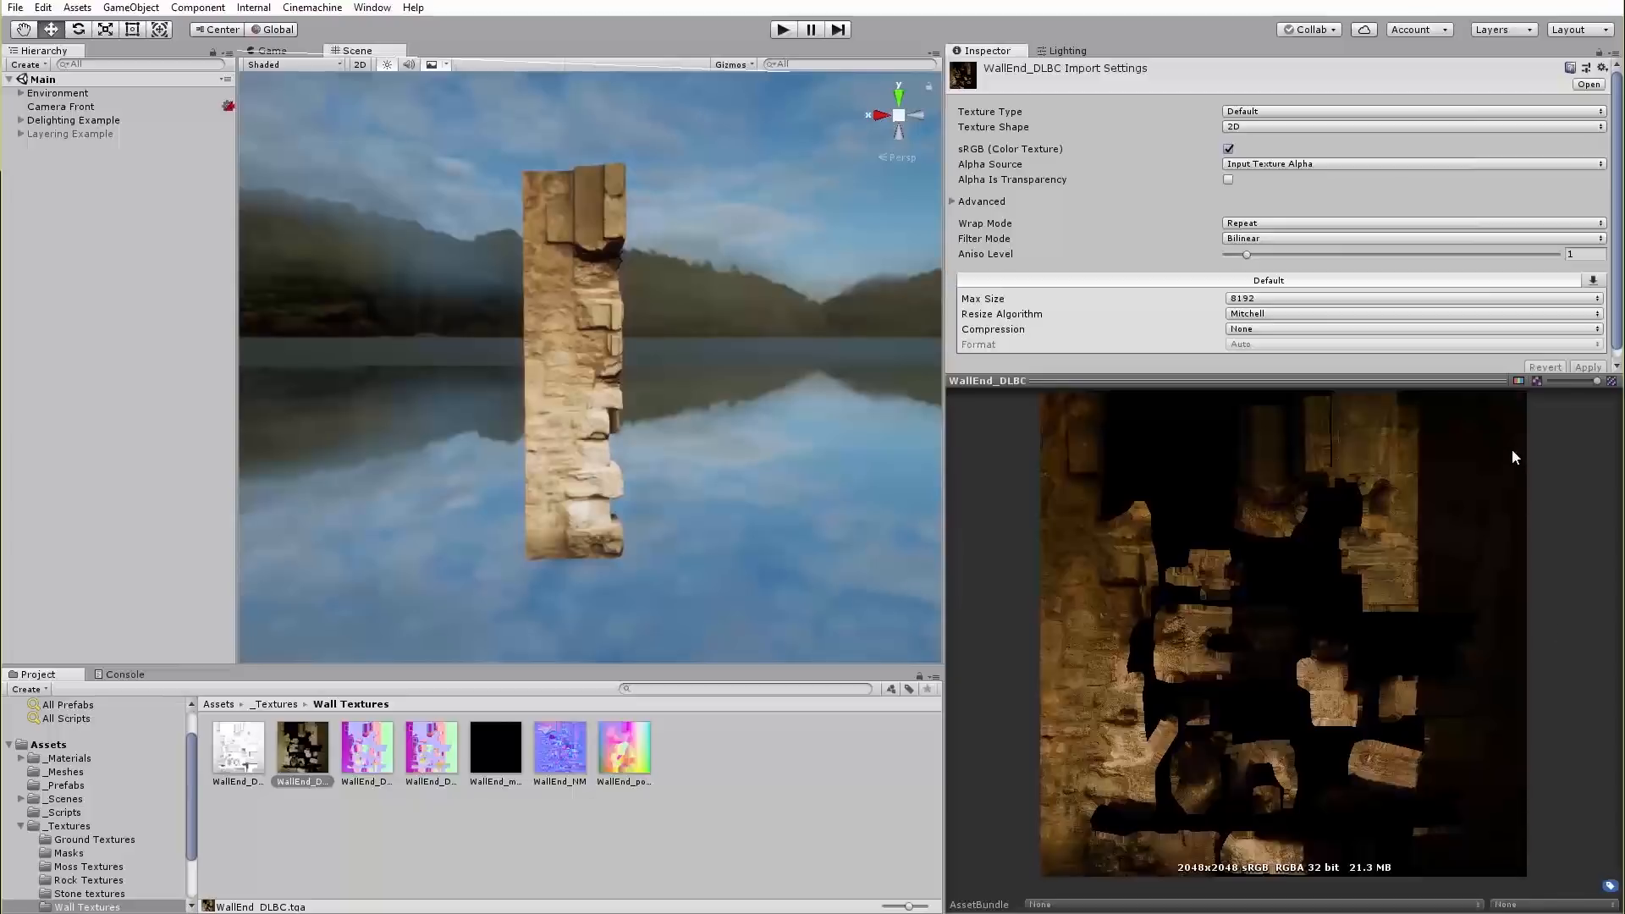
pyautogui.moveTo(1401, 508)
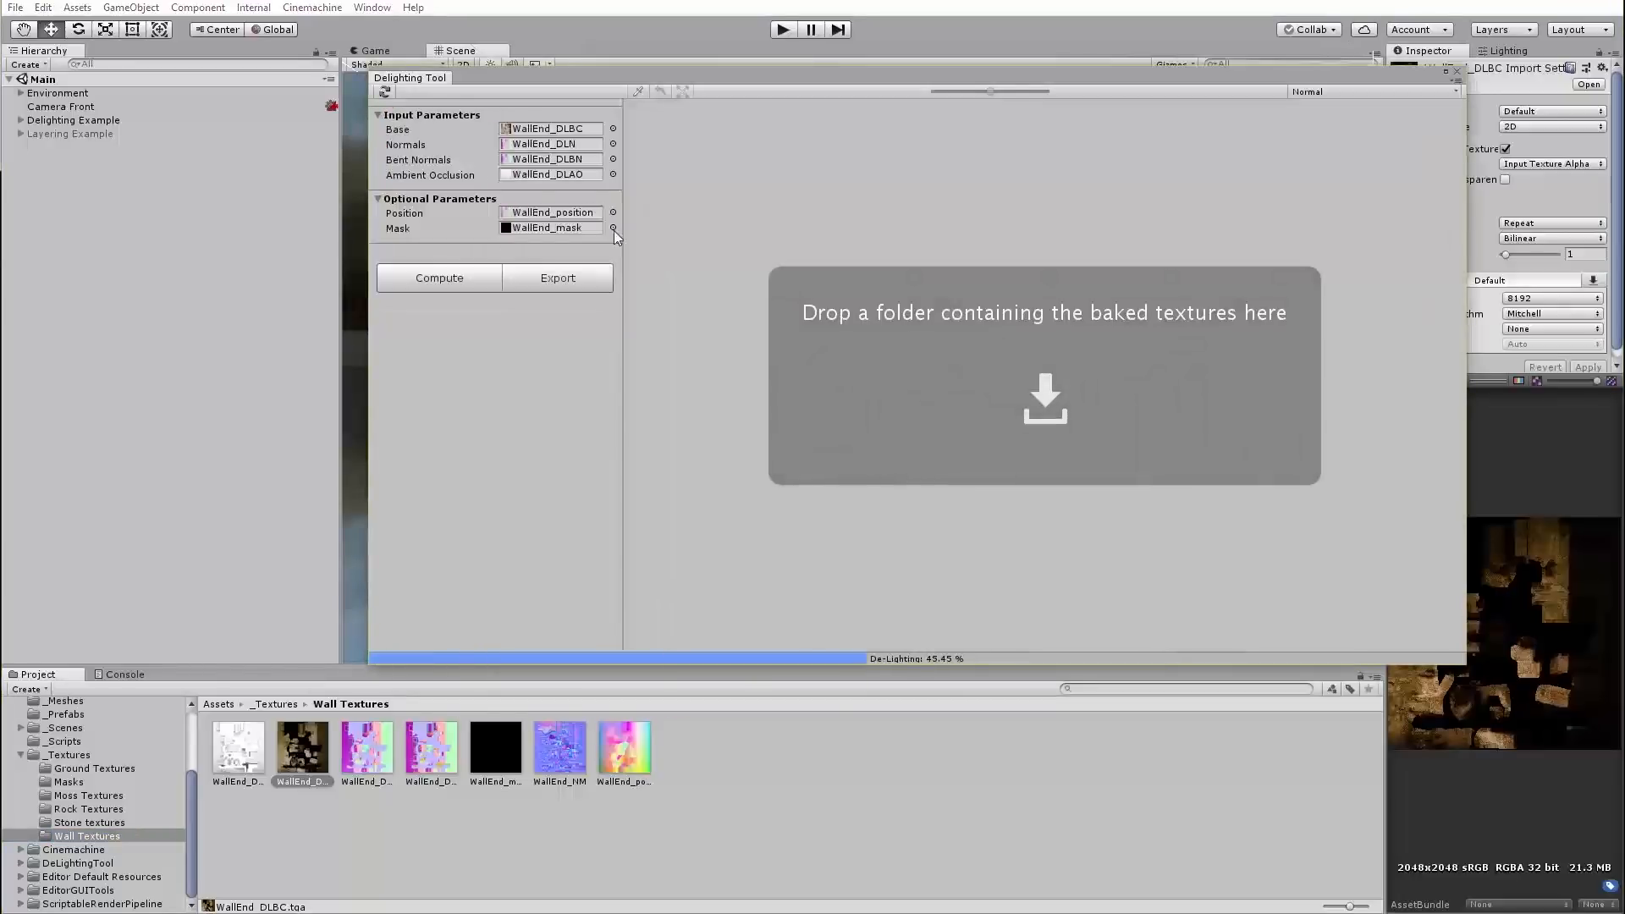
# Compute the de-lighting to produce an evenly lit WallEnd texture without baked shadows.
pyautogui.click(437, 276)
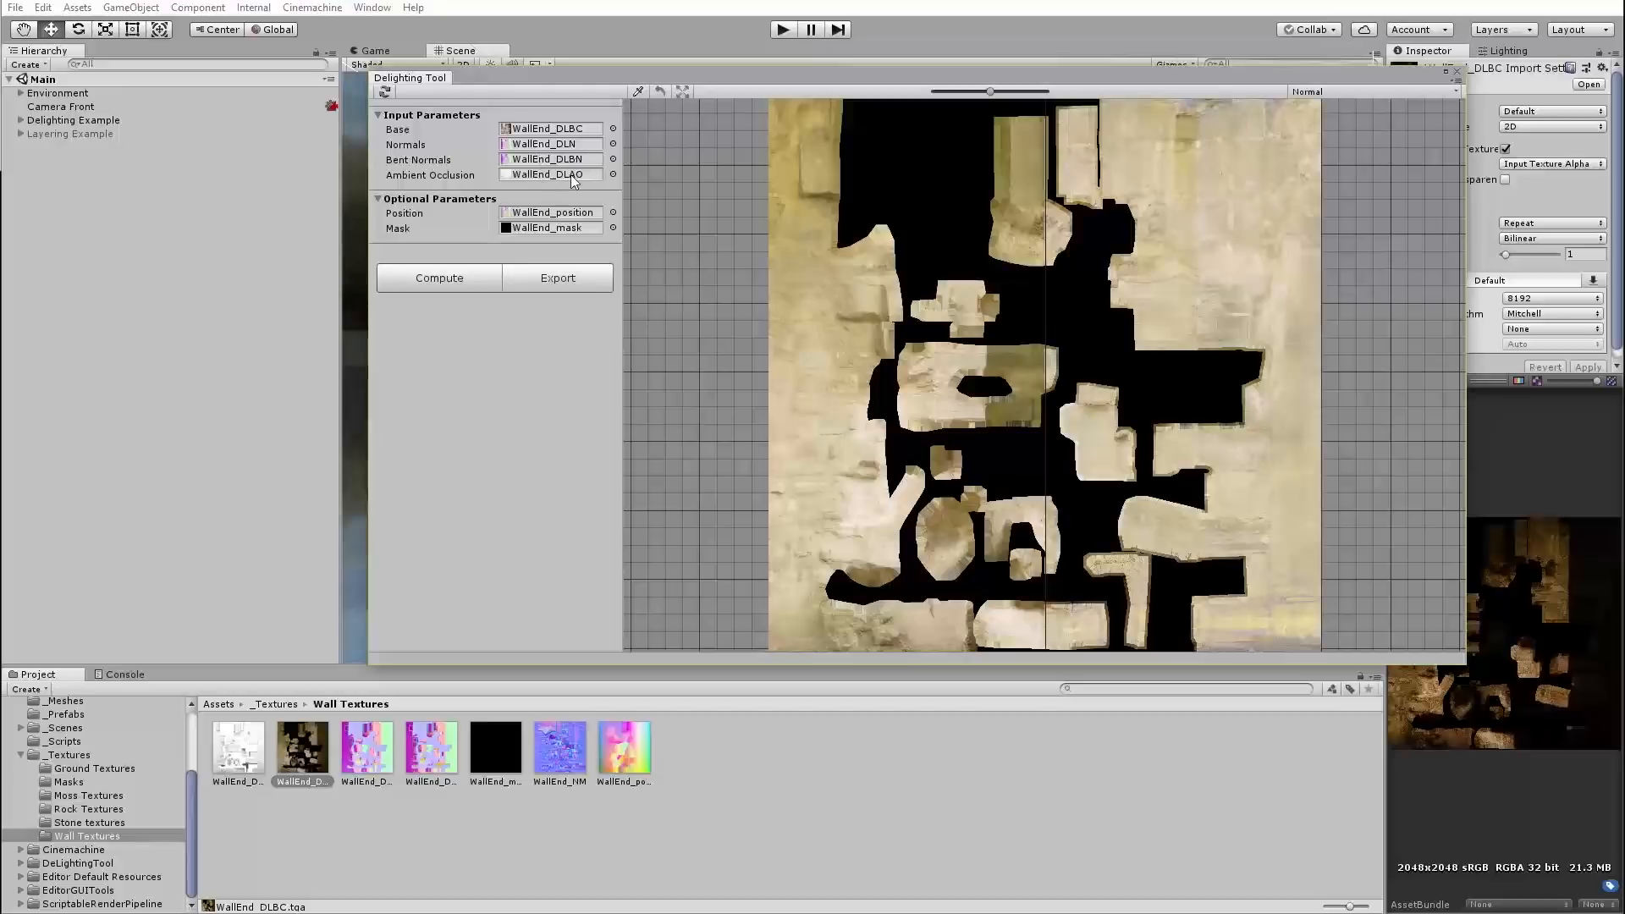
pyautogui.moveTo(539, 218)
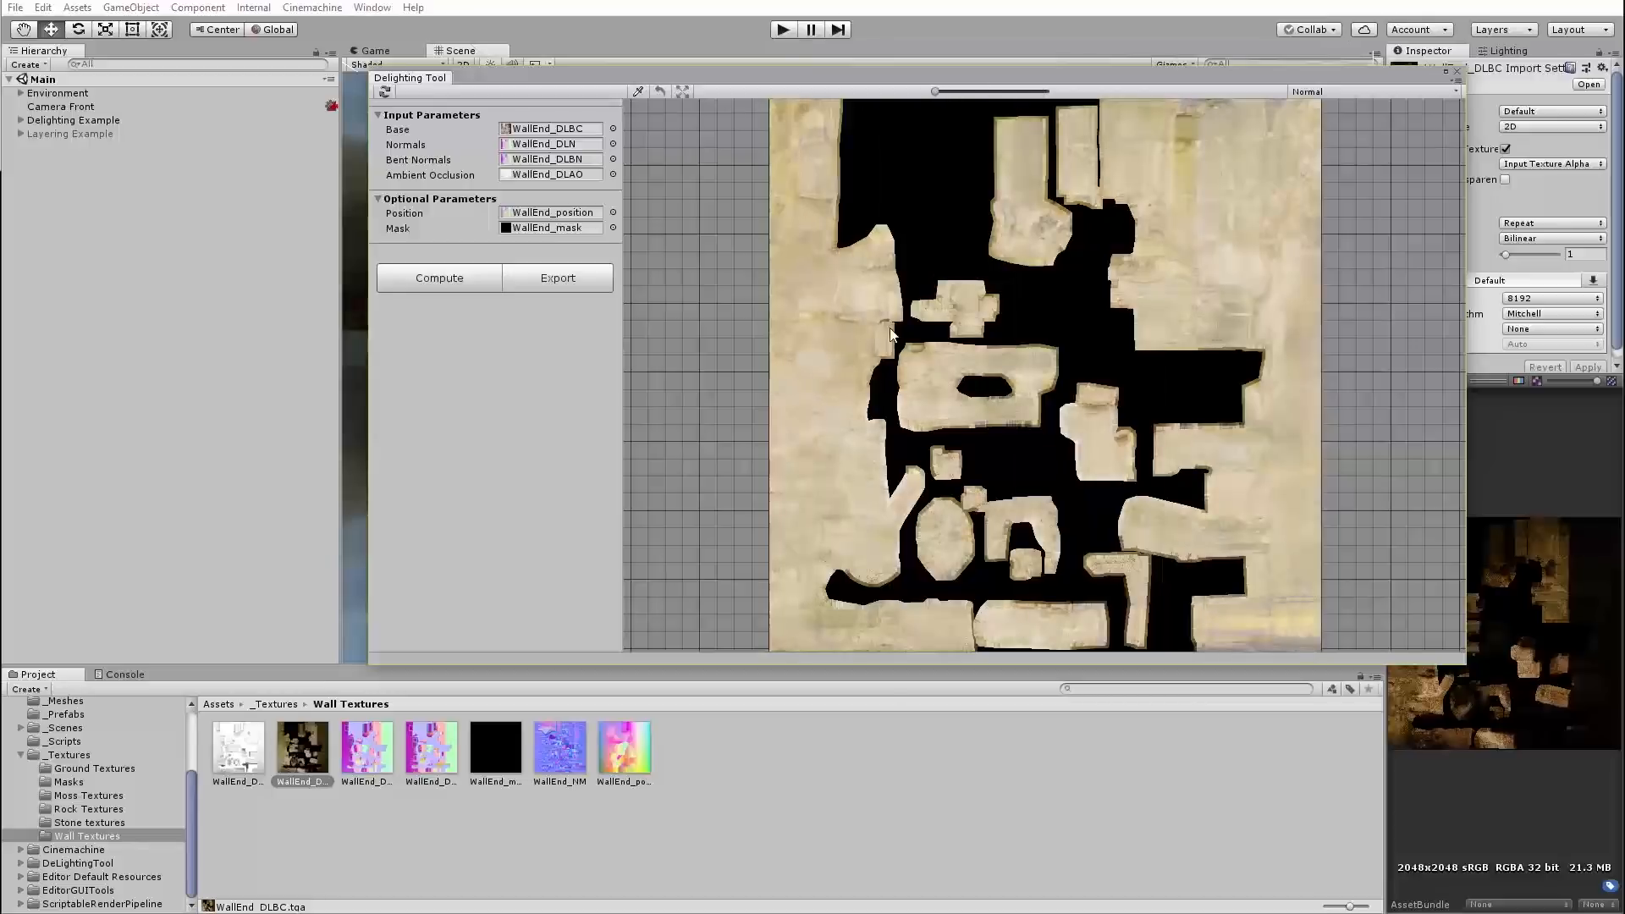
# Close the Delighting Tool and show the Wall End object's material settings.
pyautogui.click(557, 278)
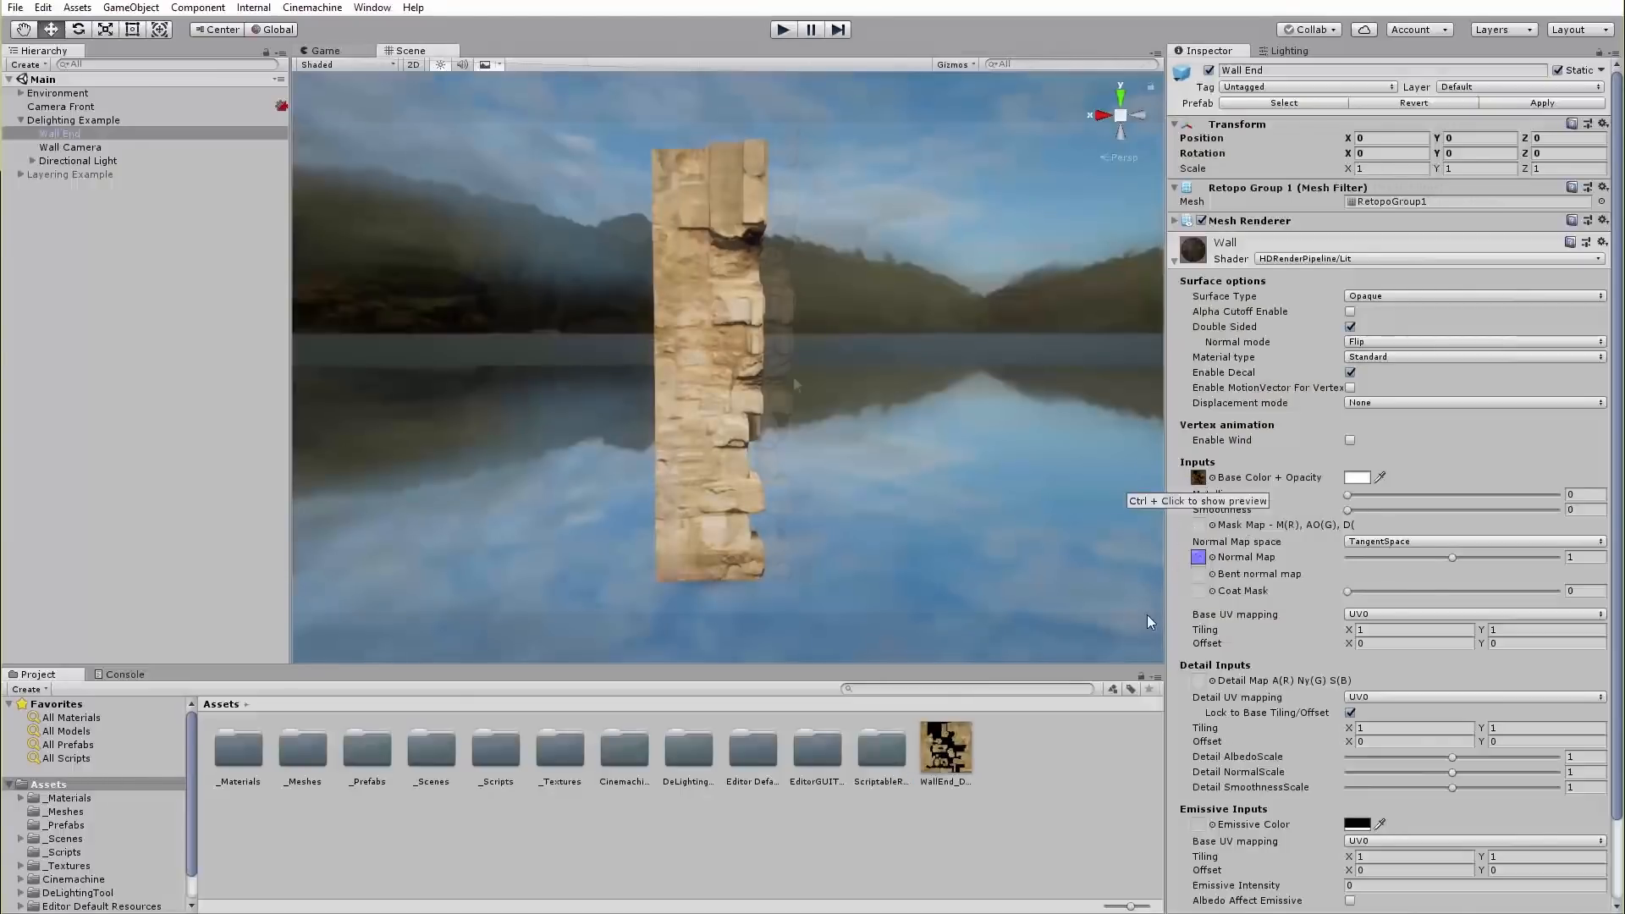
pyautogui.click(782, 28)
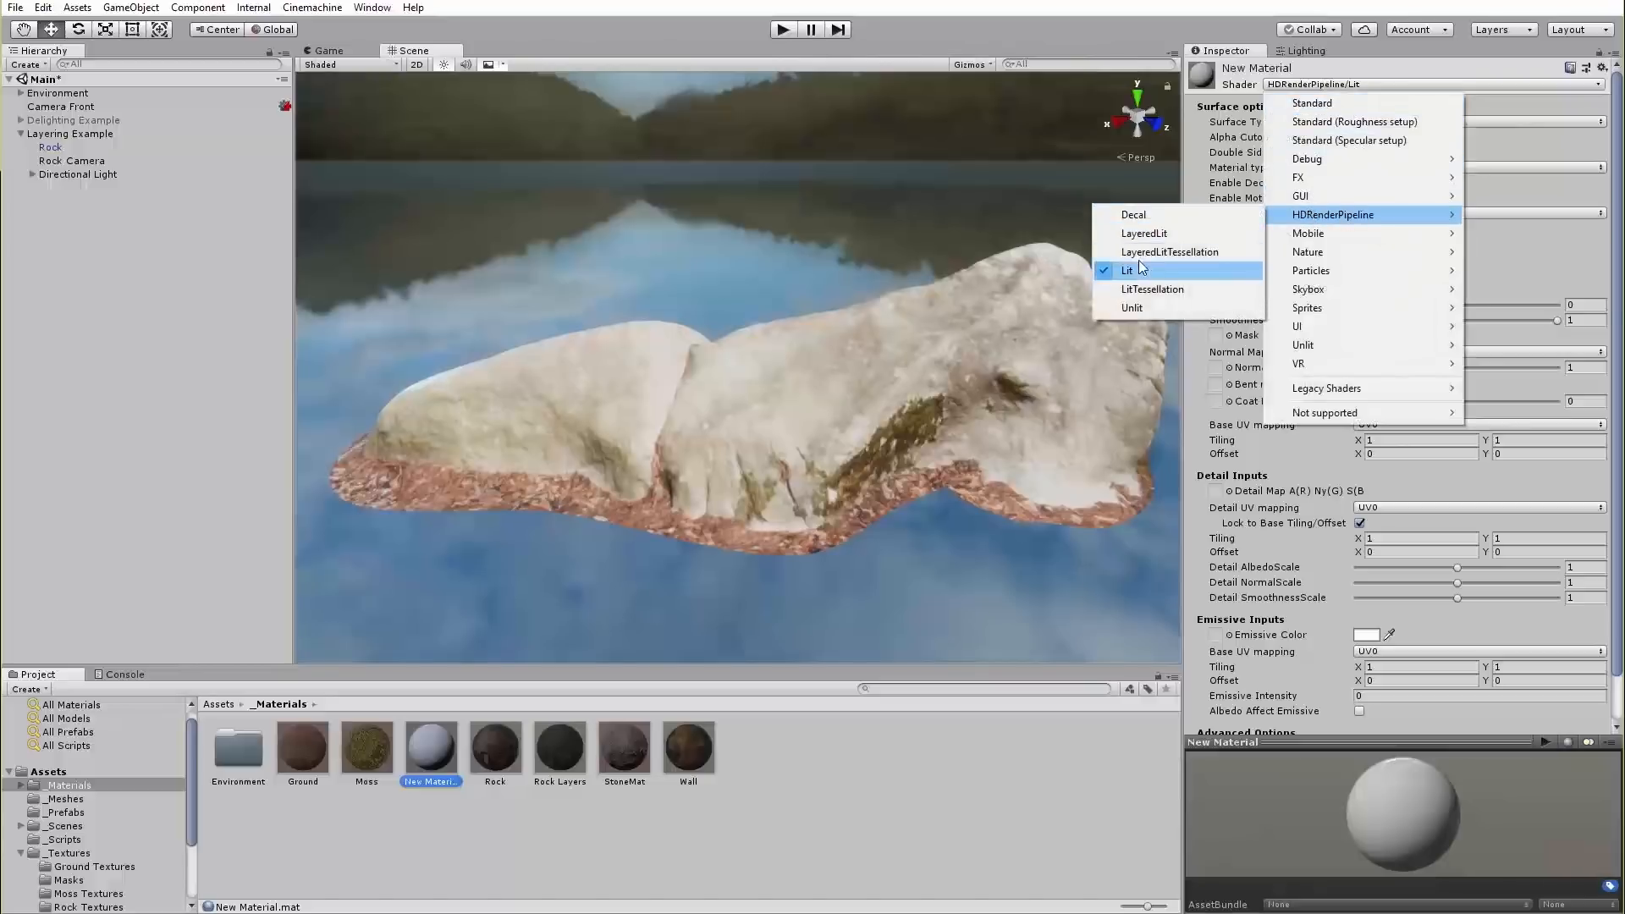
pyautogui.moveTo(1170, 252)
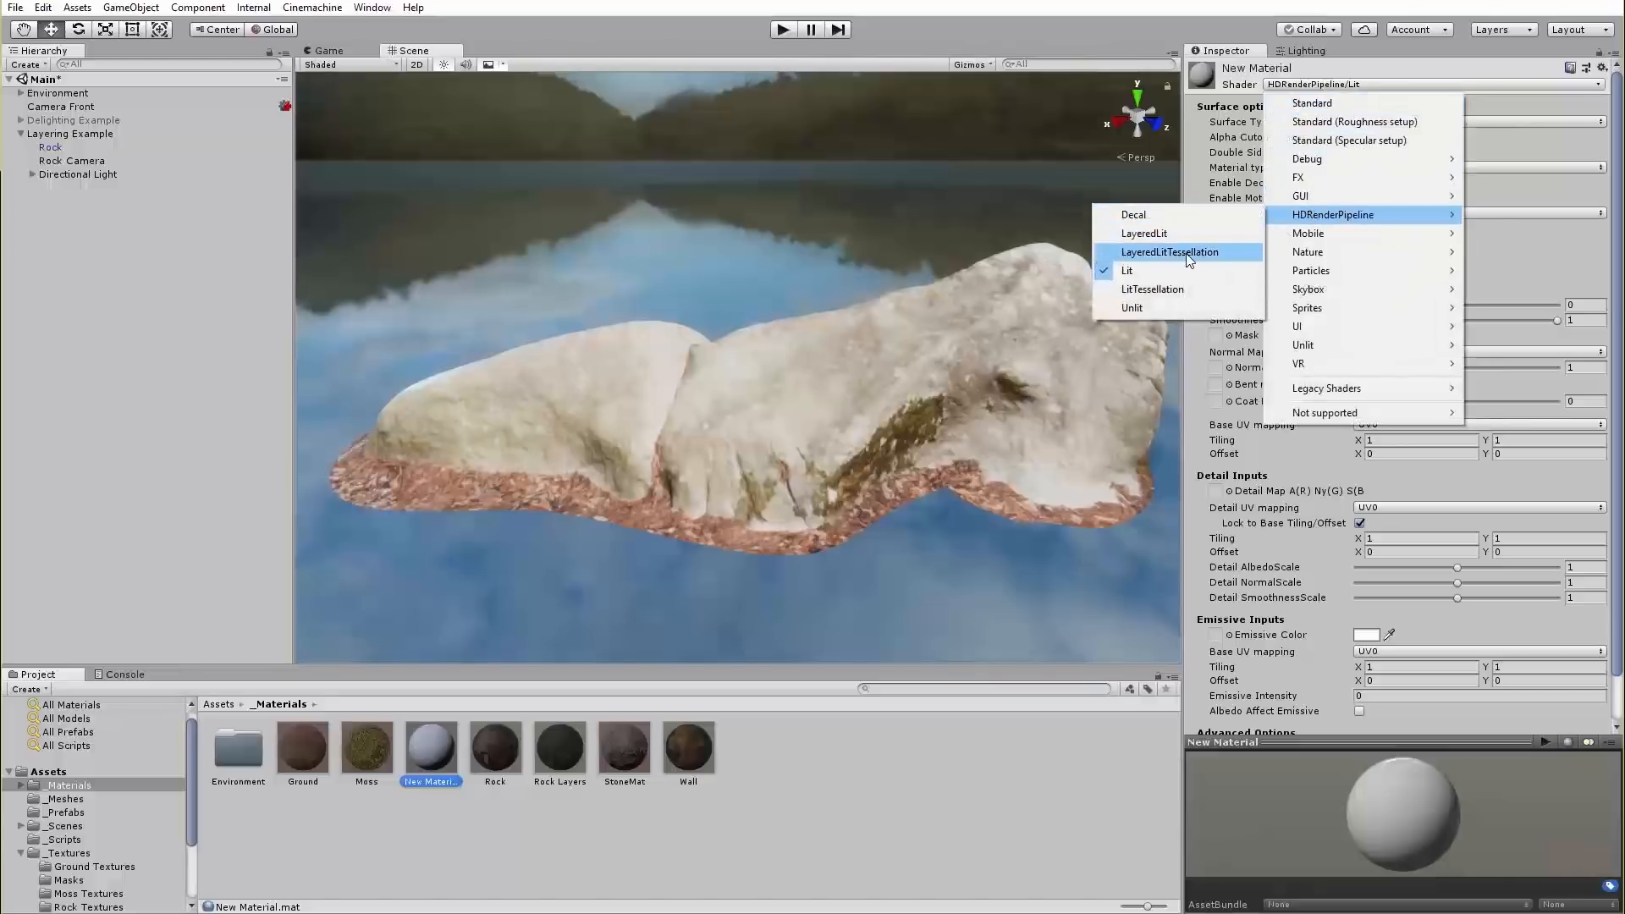
# Switch the material to LayeredLitTessellation and search 'mask' for the Layer Mask texture.
pyautogui.click(1170, 252)
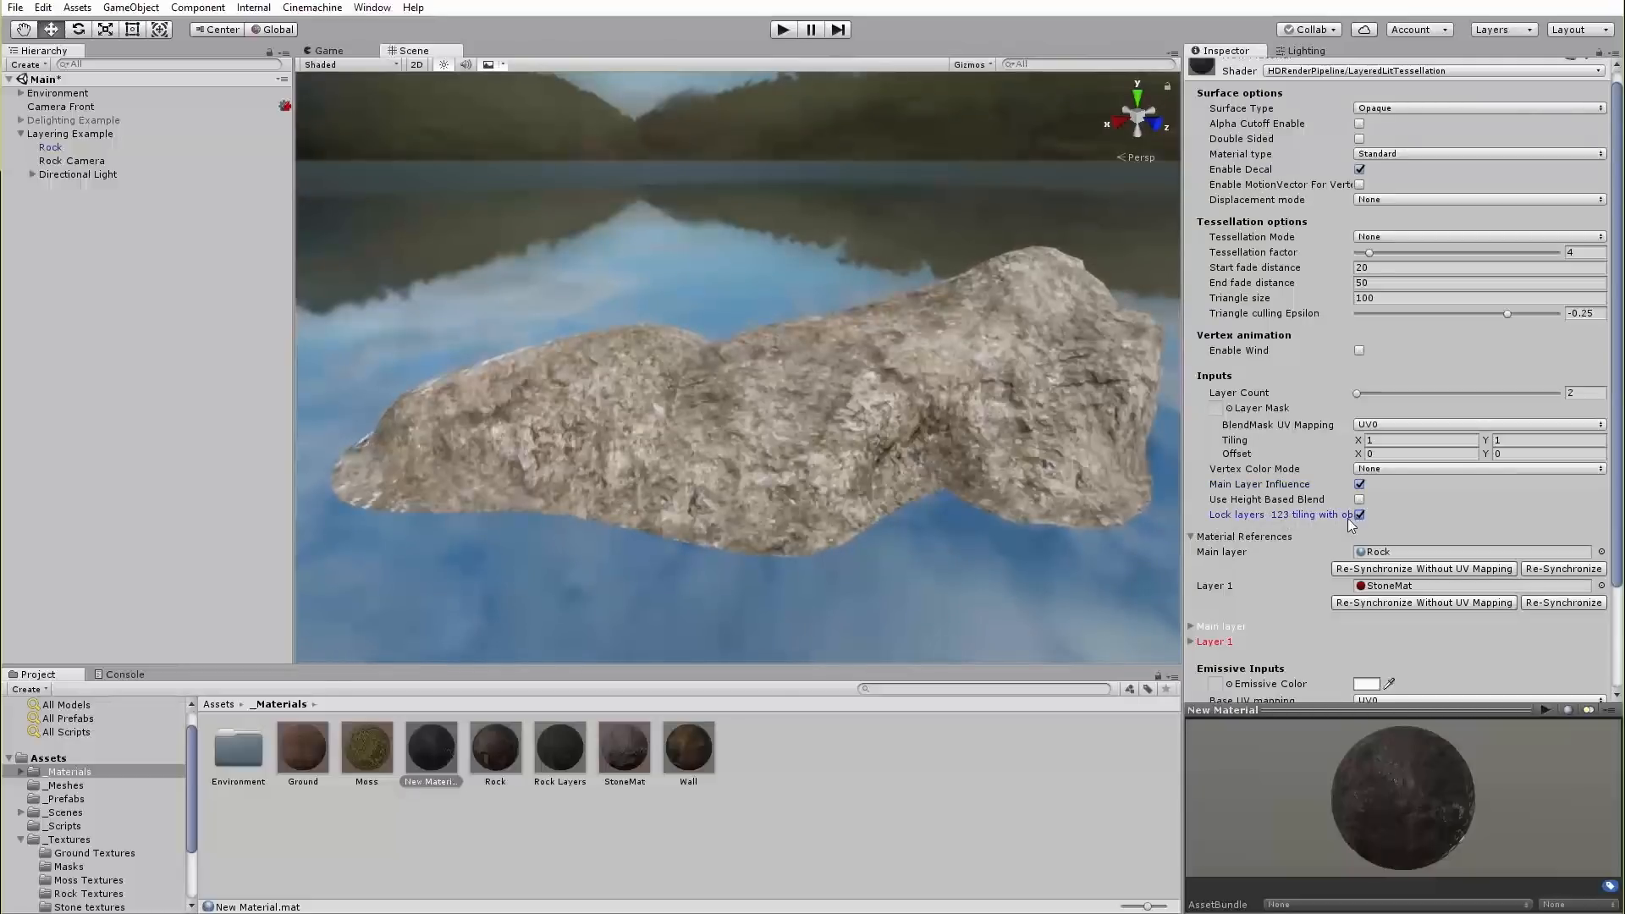
pyautogui.scroll(-3)
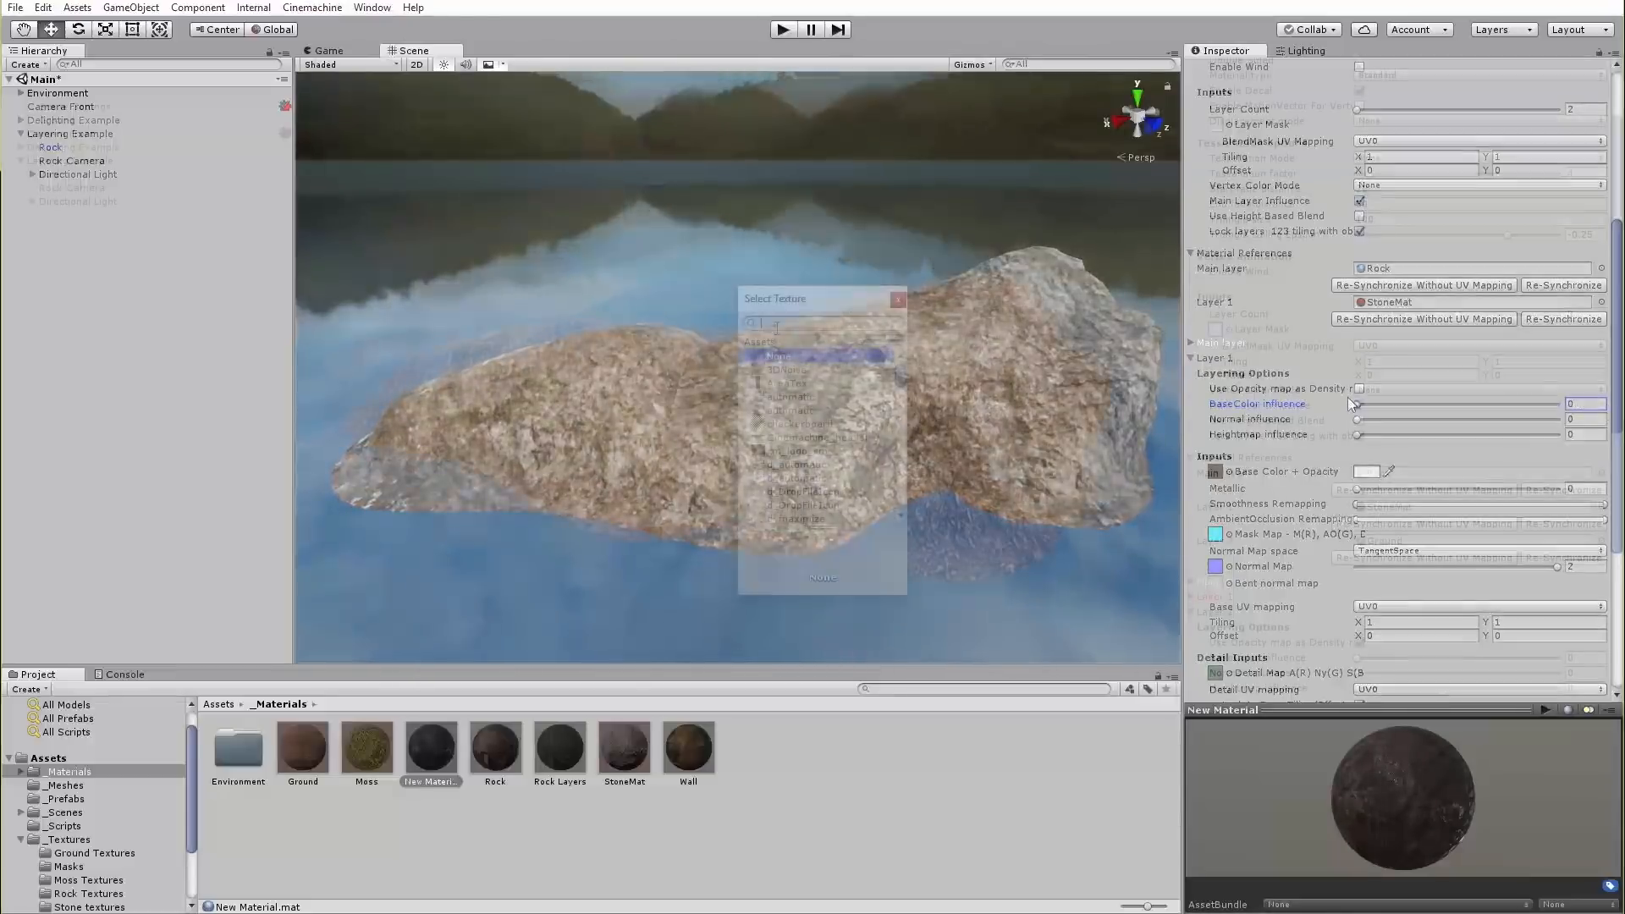
pyautogui.write('mask')
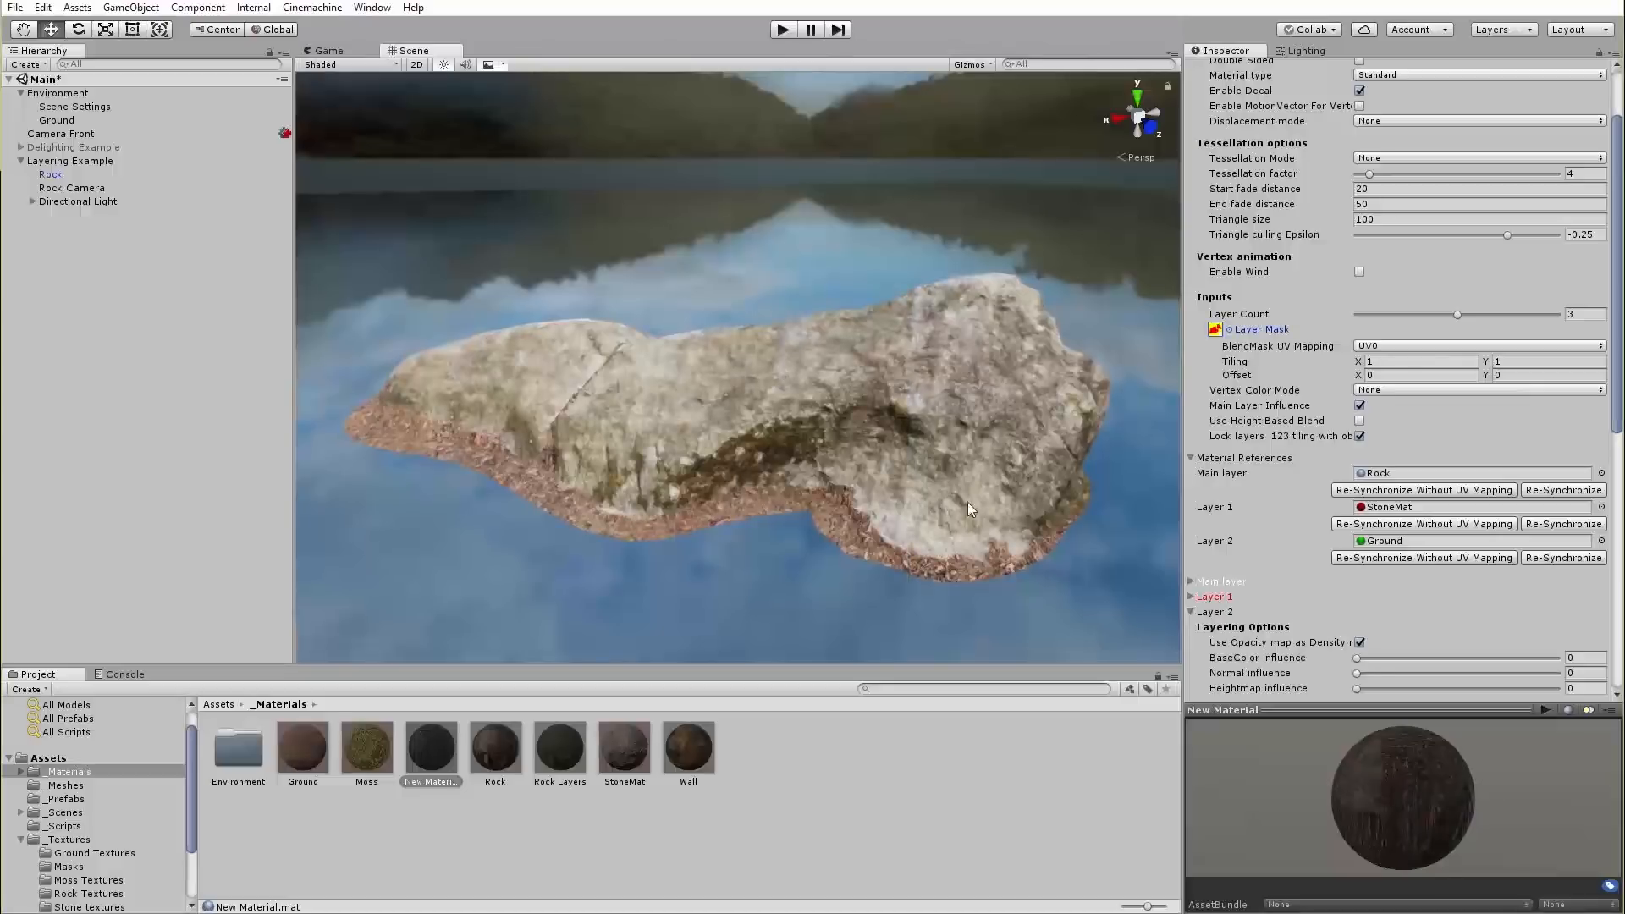
# Set the rock's Transform Position X to 3.5 and return to the layered material settings.
pyautogui.click(49, 174)
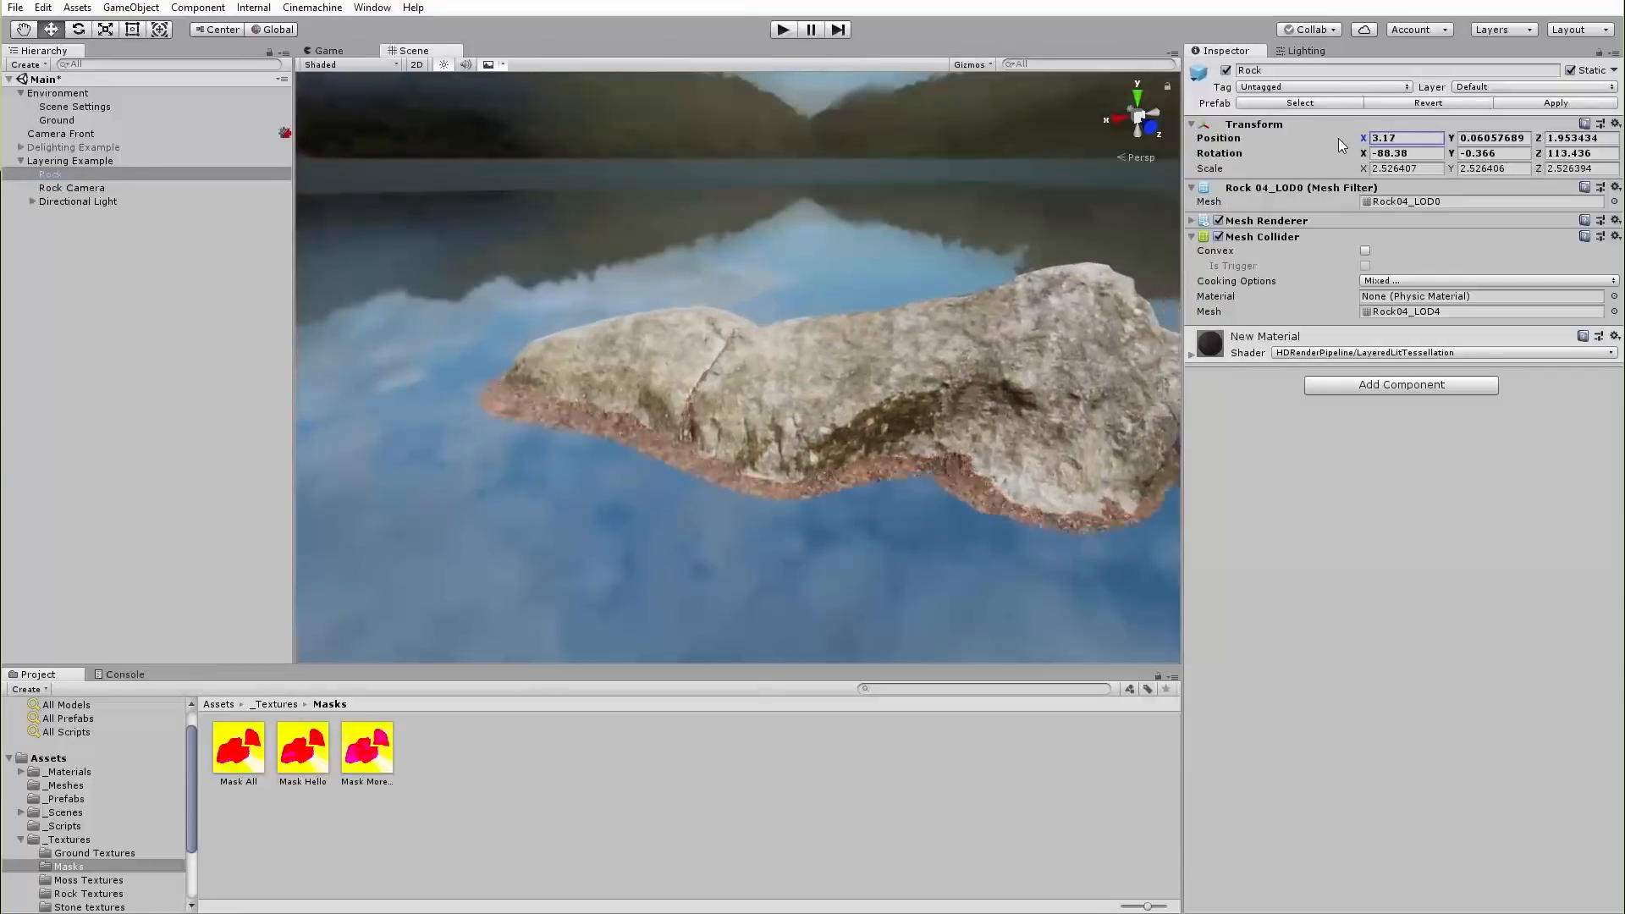
pyautogui.write('3.5')
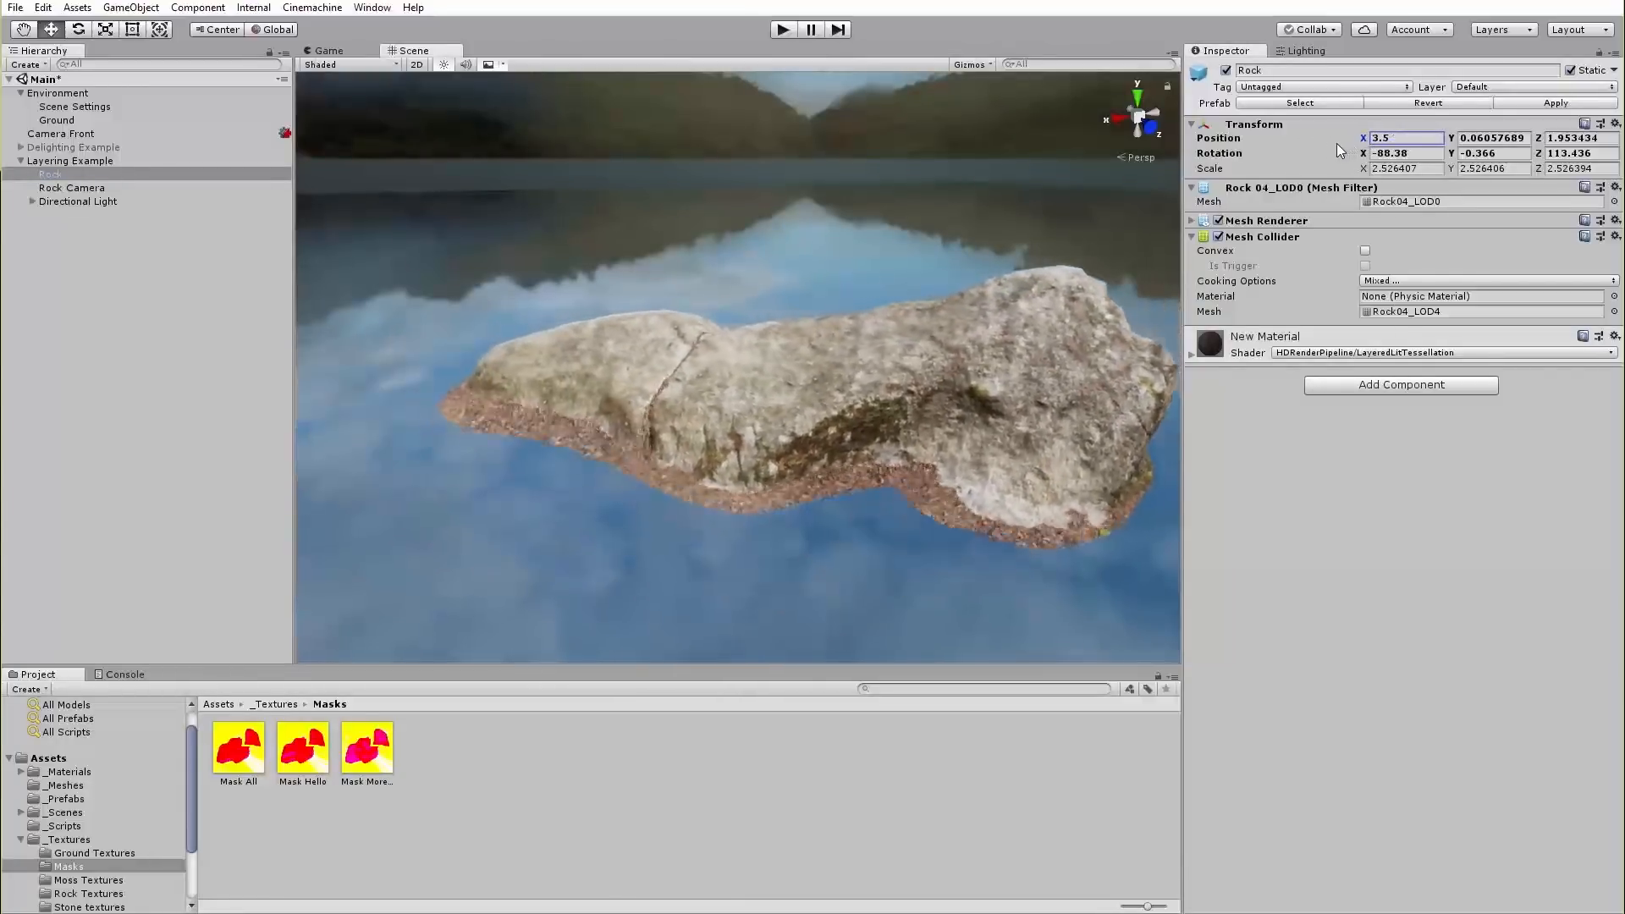
pyautogui.click(237, 748)
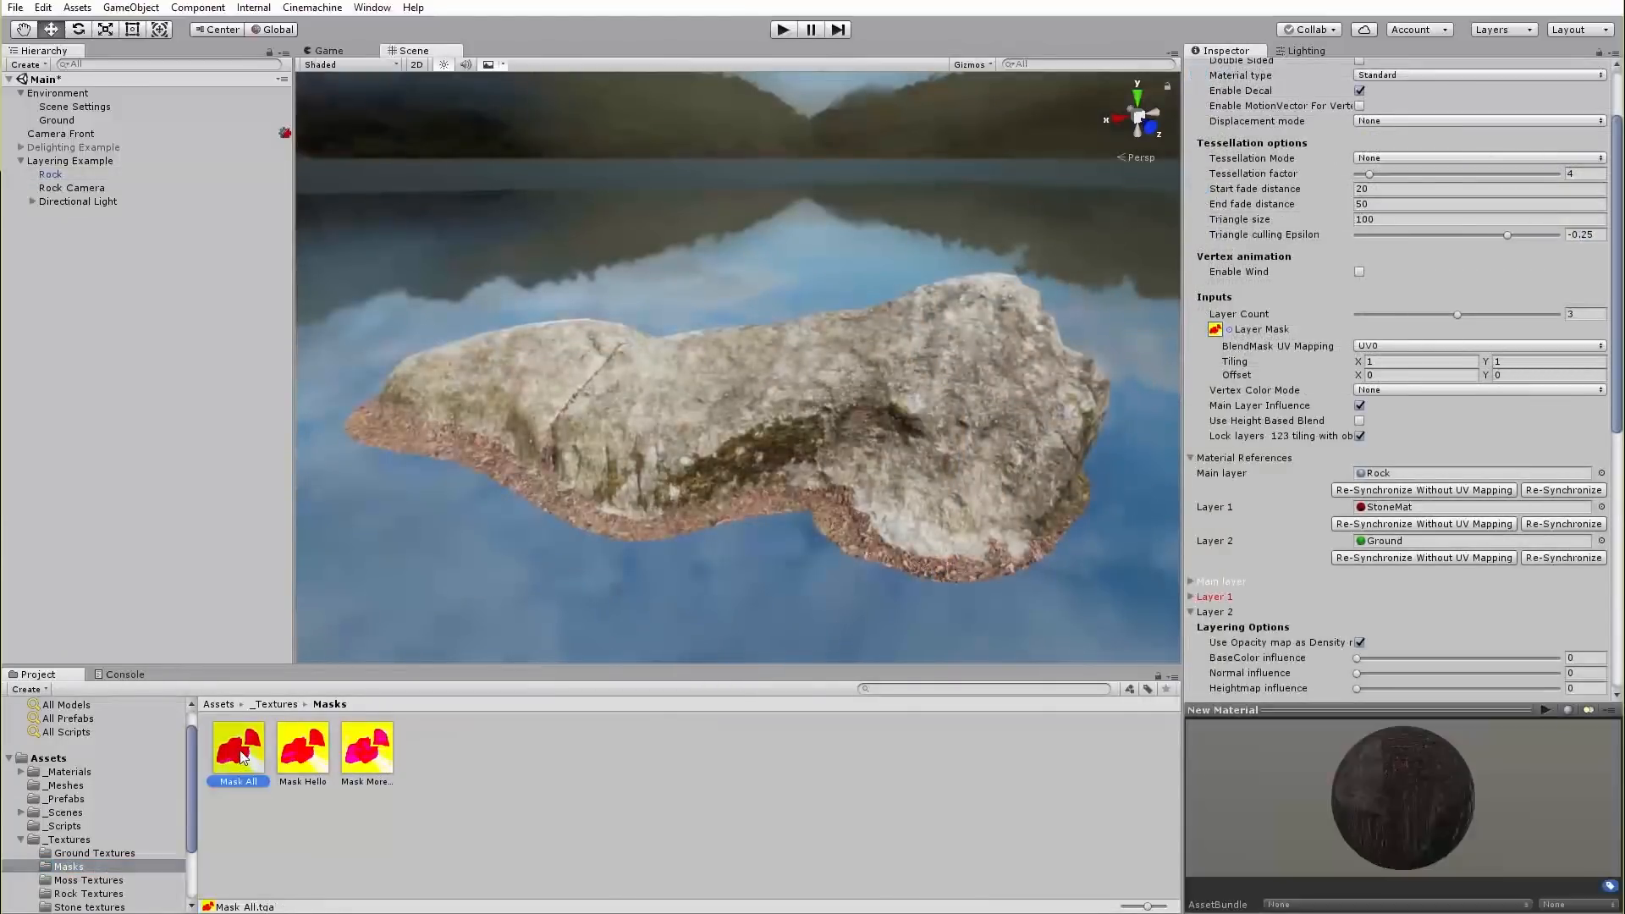
# Inspect the Mask All texture and make the Moss layer use its opacity map as density.
pyautogui.click(237, 744)
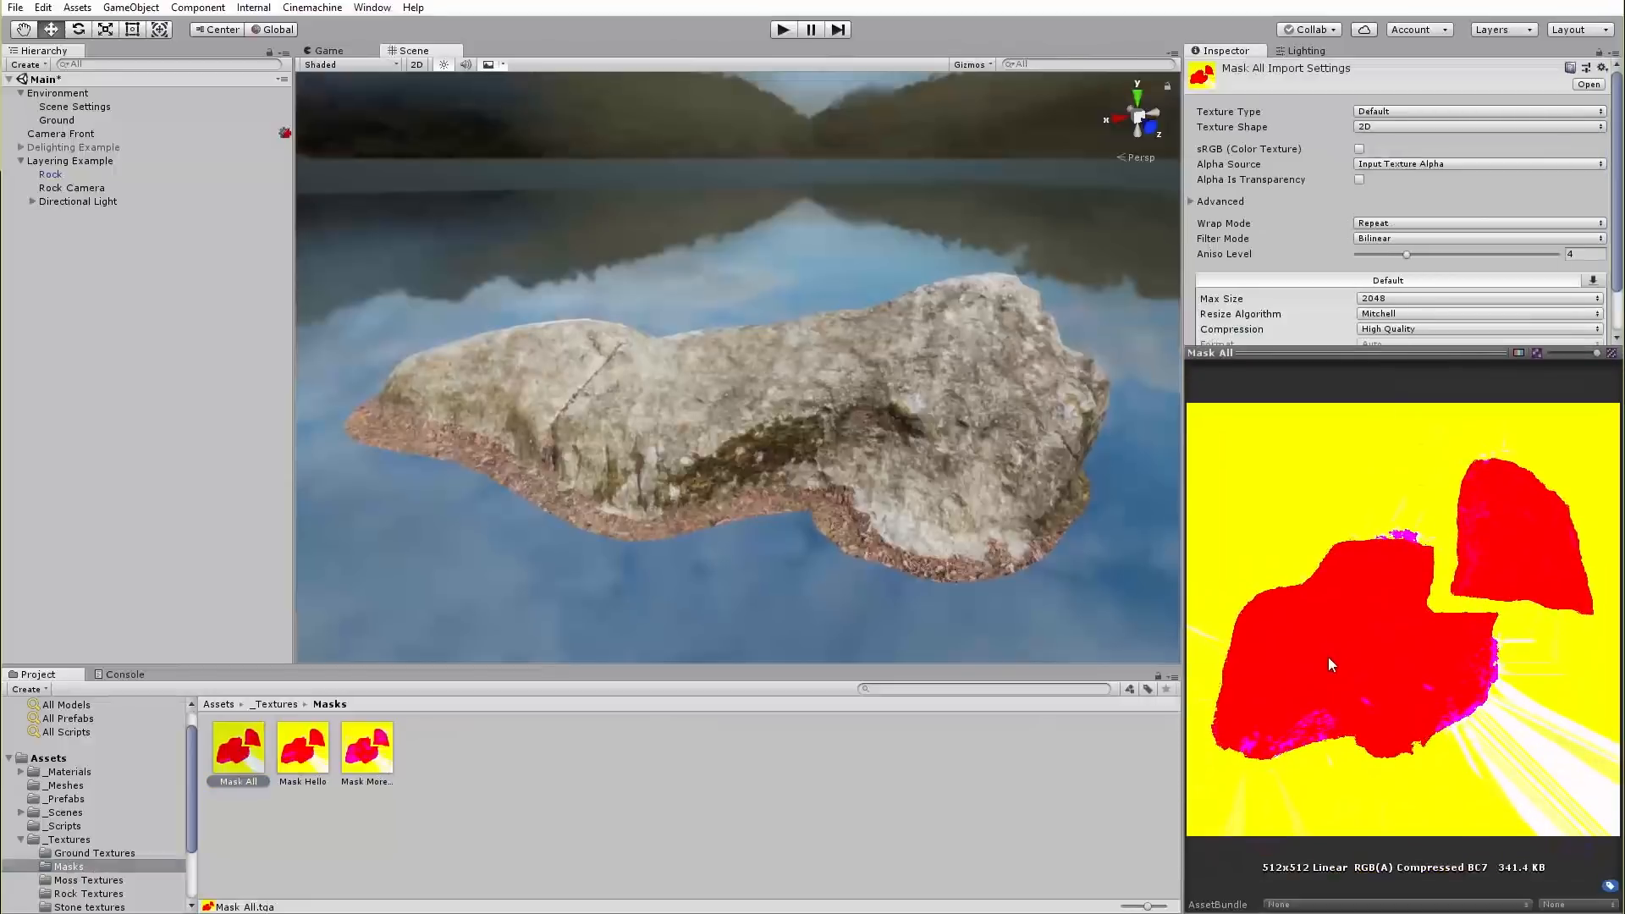
pyautogui.moveTo(1328, 878)
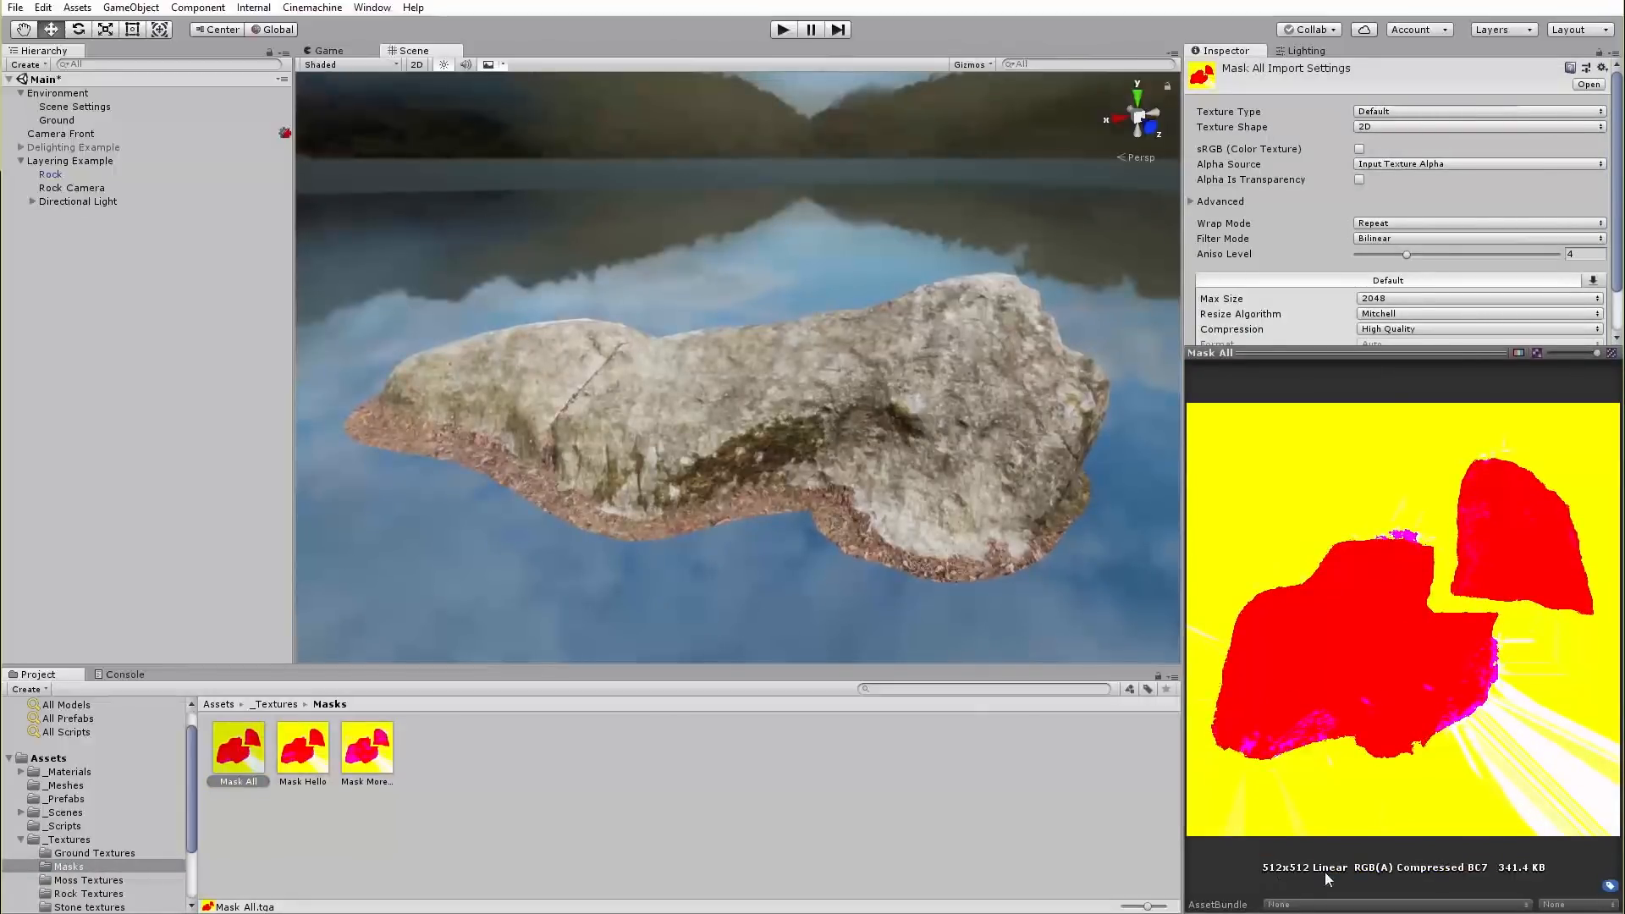
pyautogui.moveTo(1397, 615)
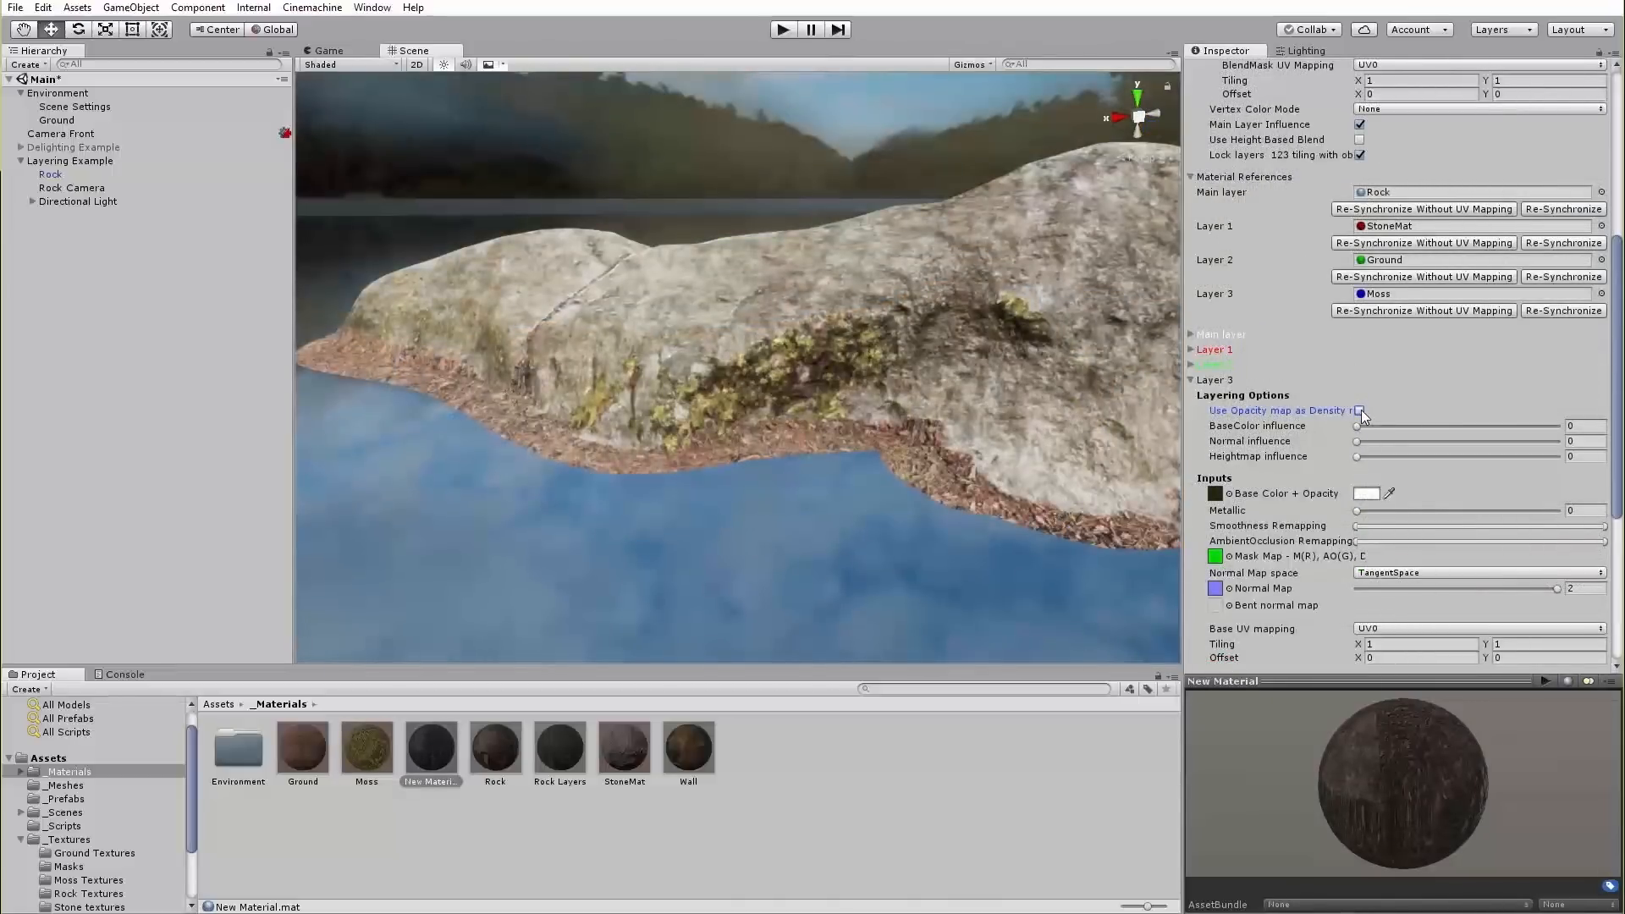
pyautogui.click(1359, 410)
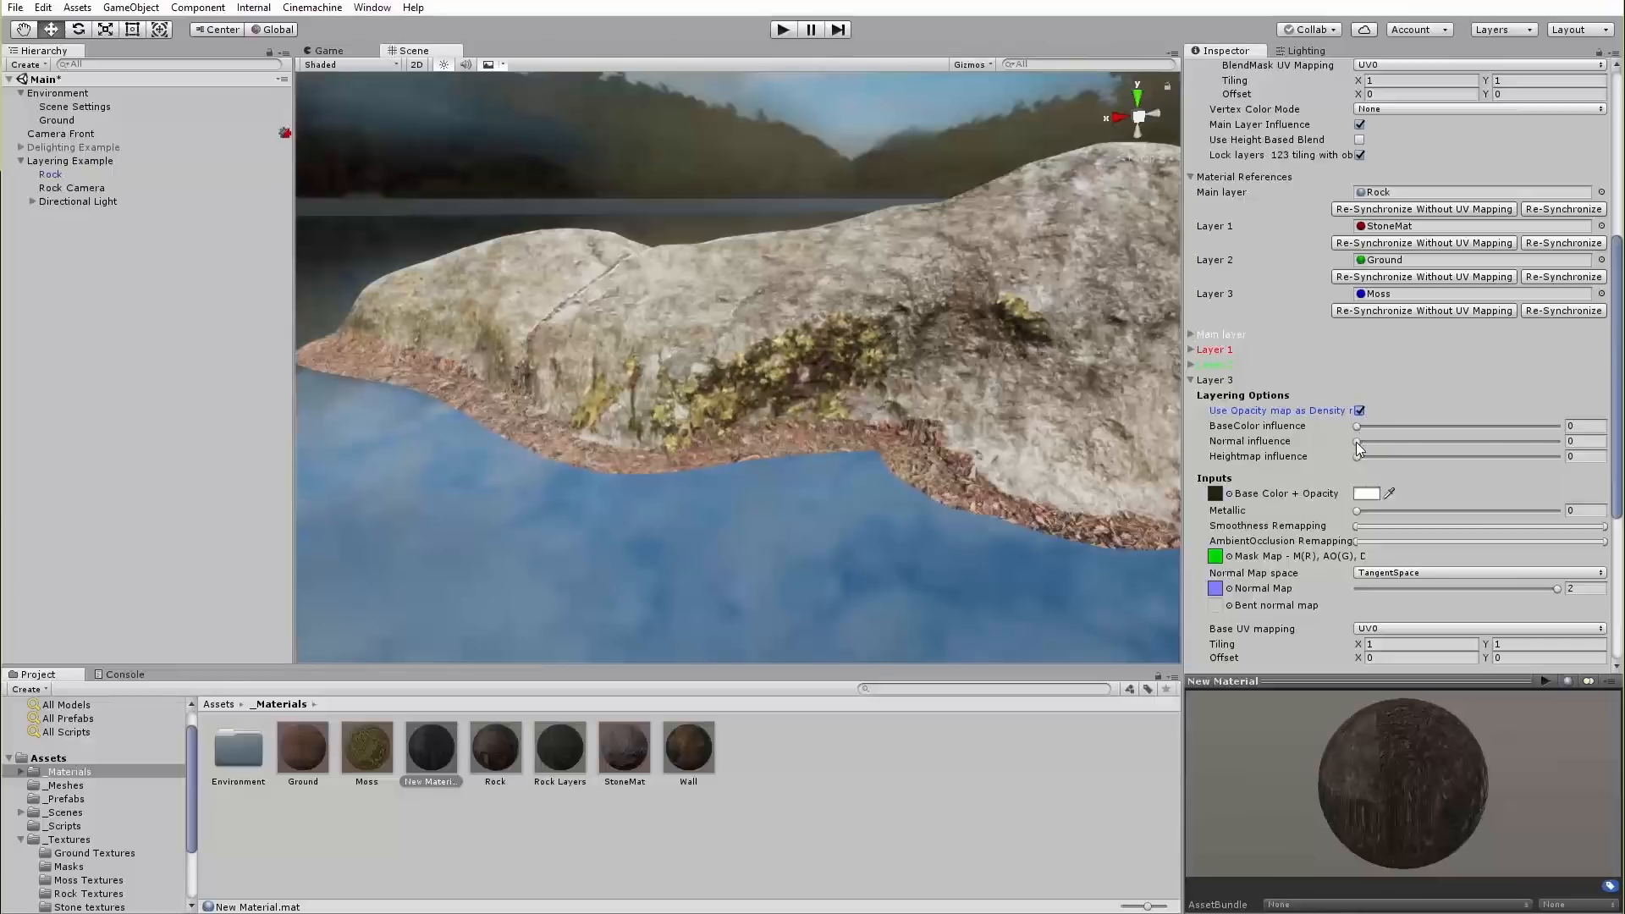